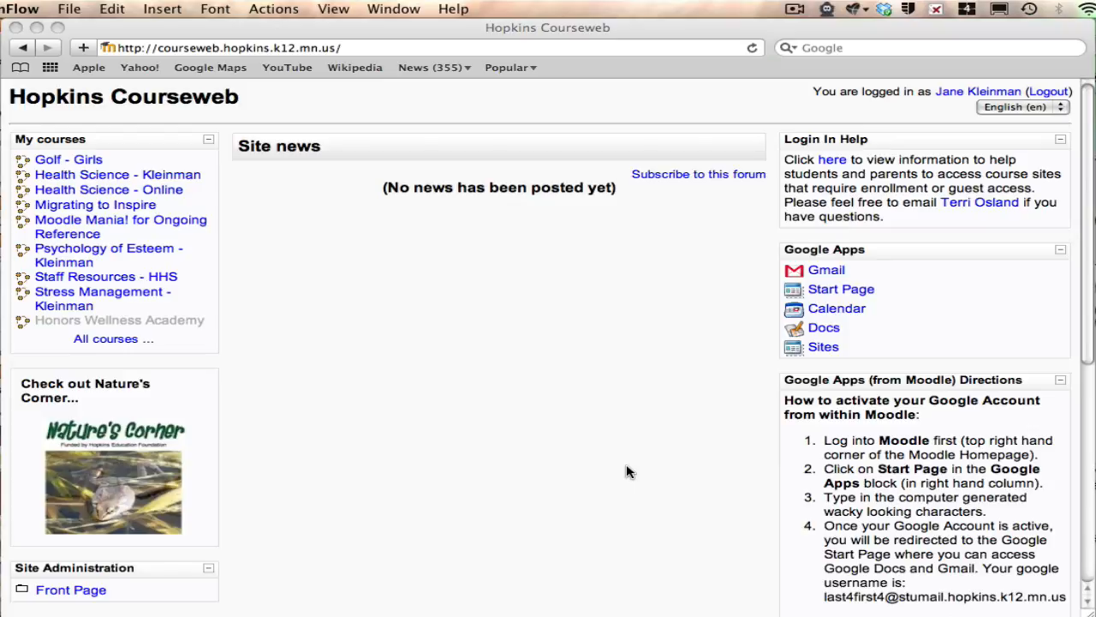
pyautogui.moveTo(557, 442)
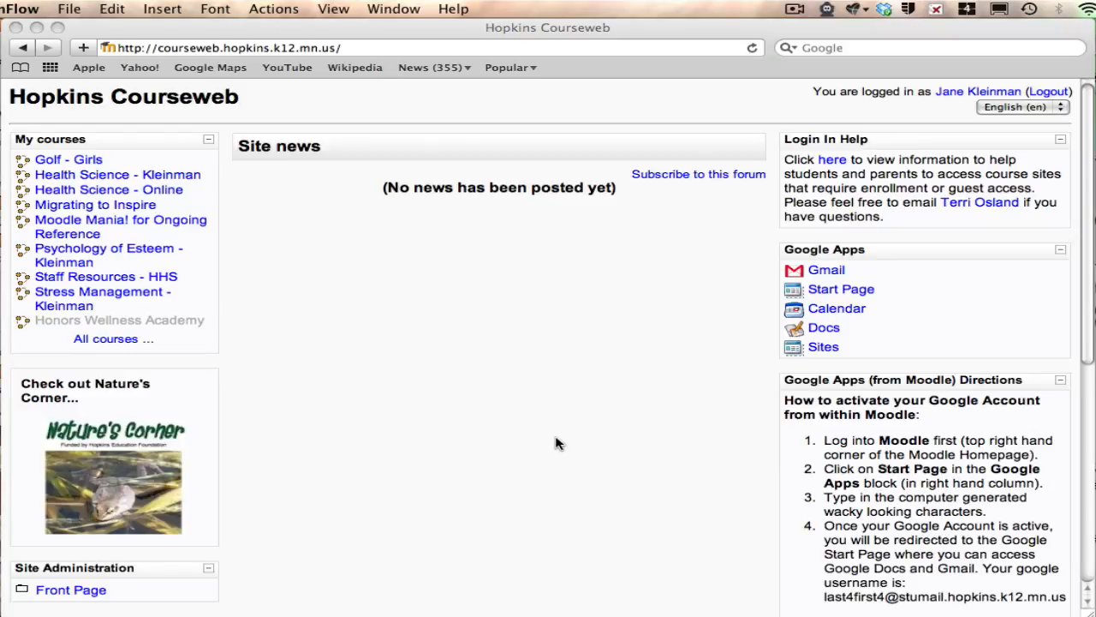
pyautogui.moveTo(956, 112)
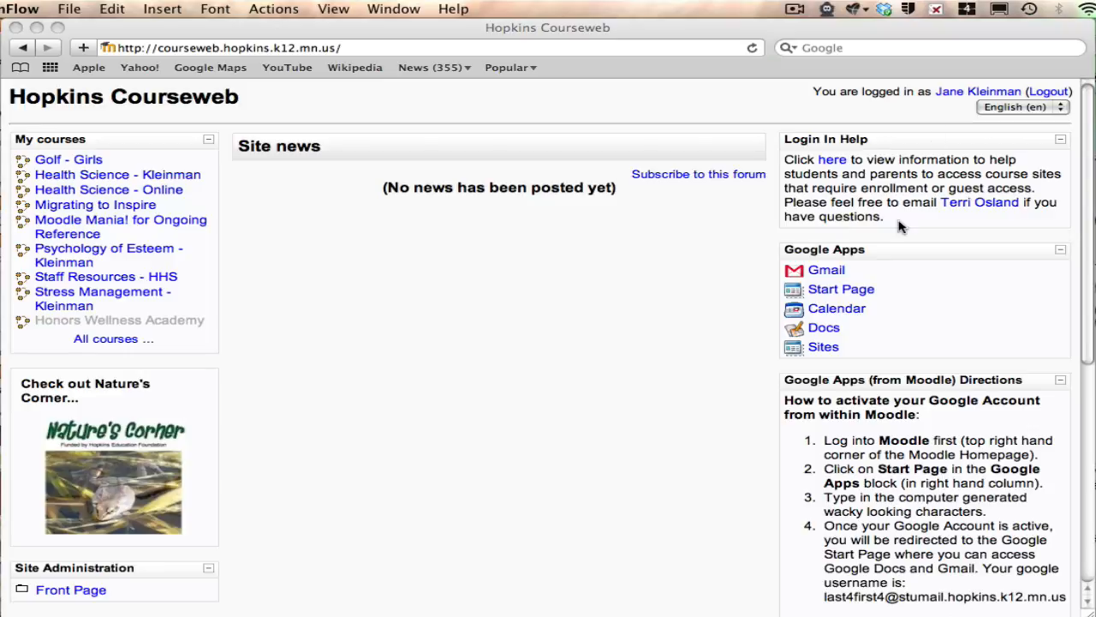
pyautogui.moveTo(720, 248)
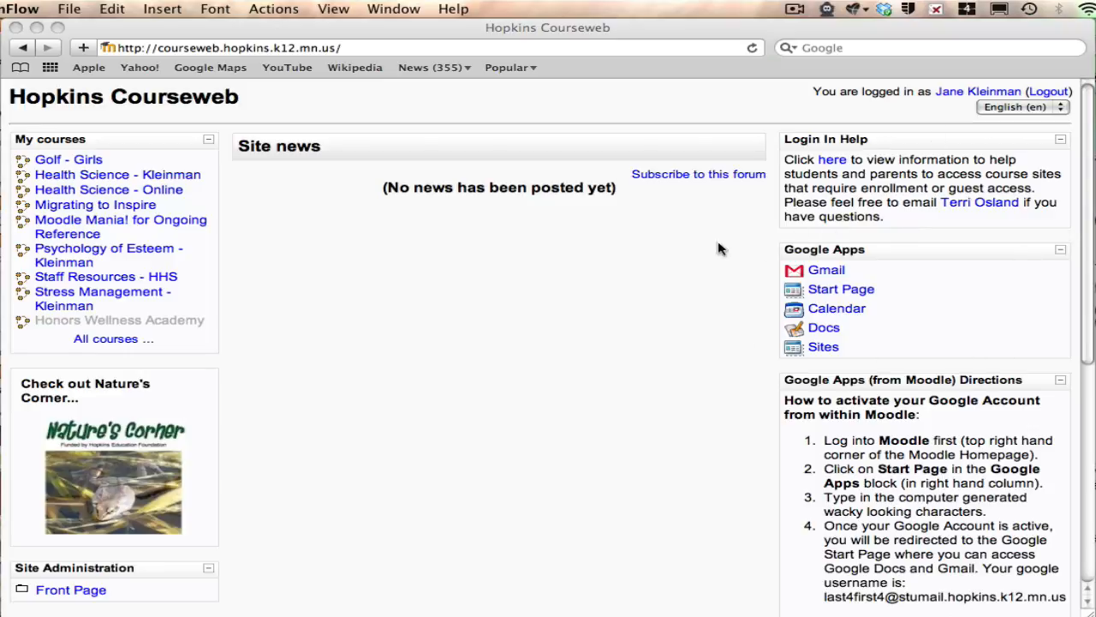
pyautogui.moveTo(990, 353)
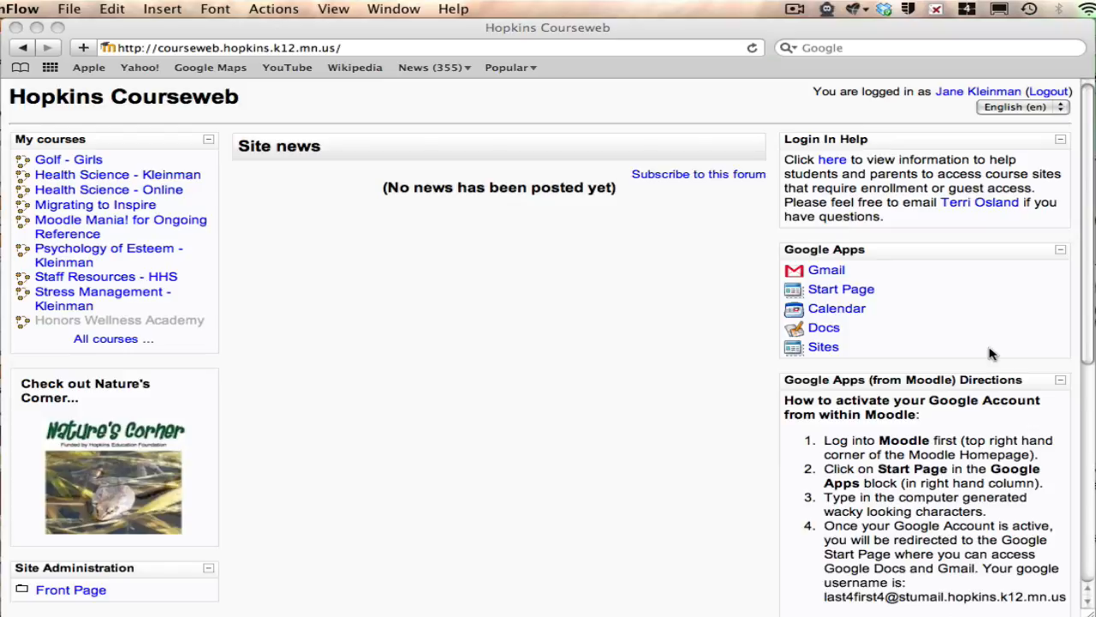
pyautogui.moveTo(985, 349)
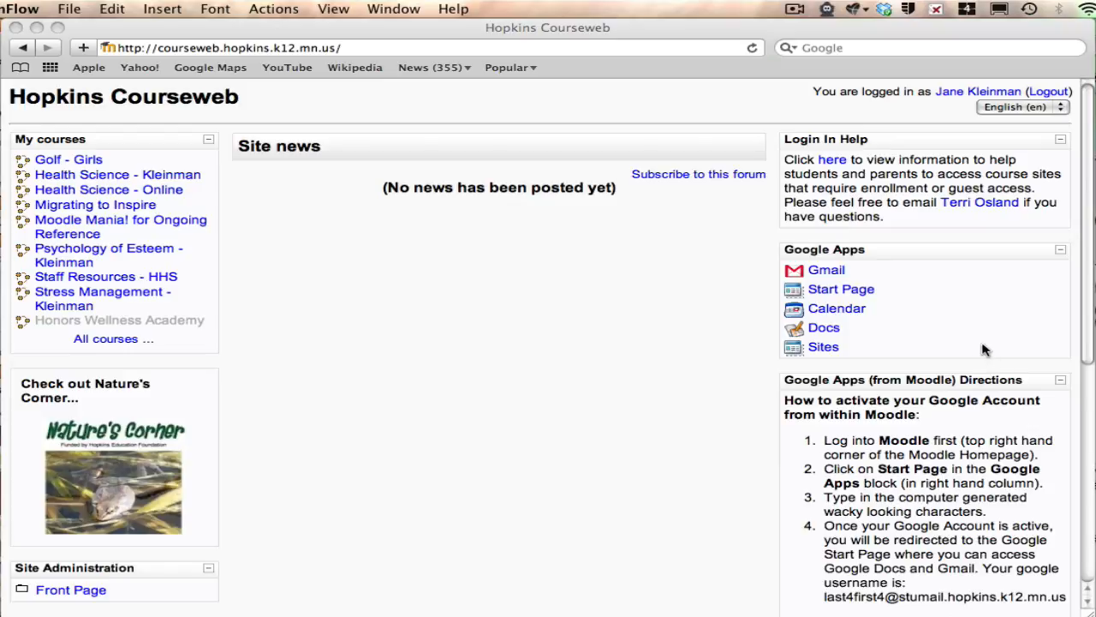
pyautogui.moveTo(976, 334)
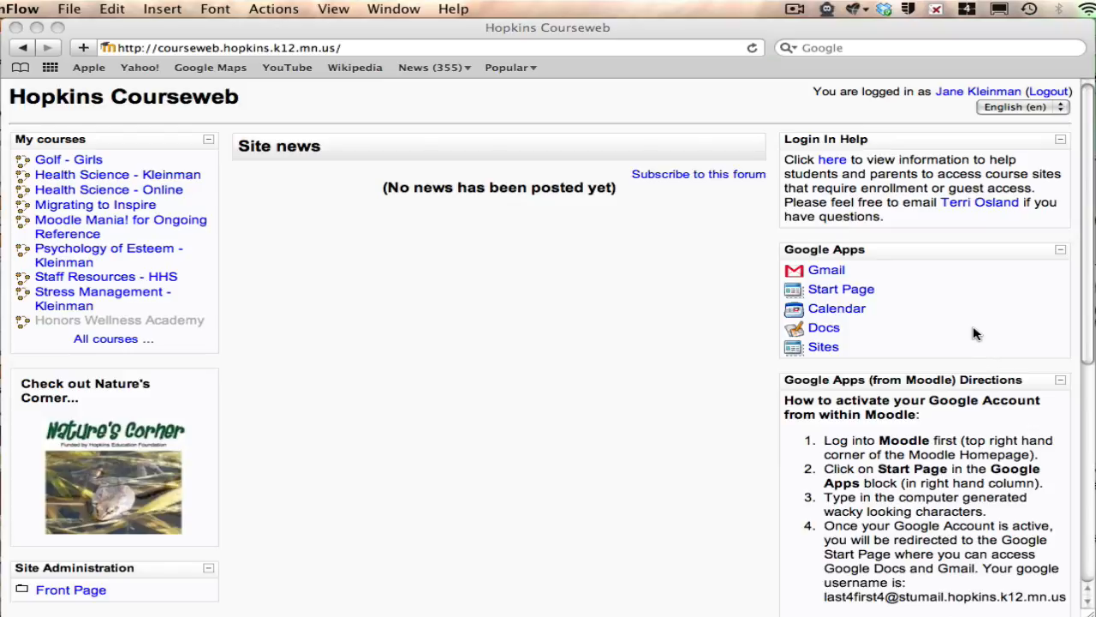
pyautogui.moveTo(860, 295)
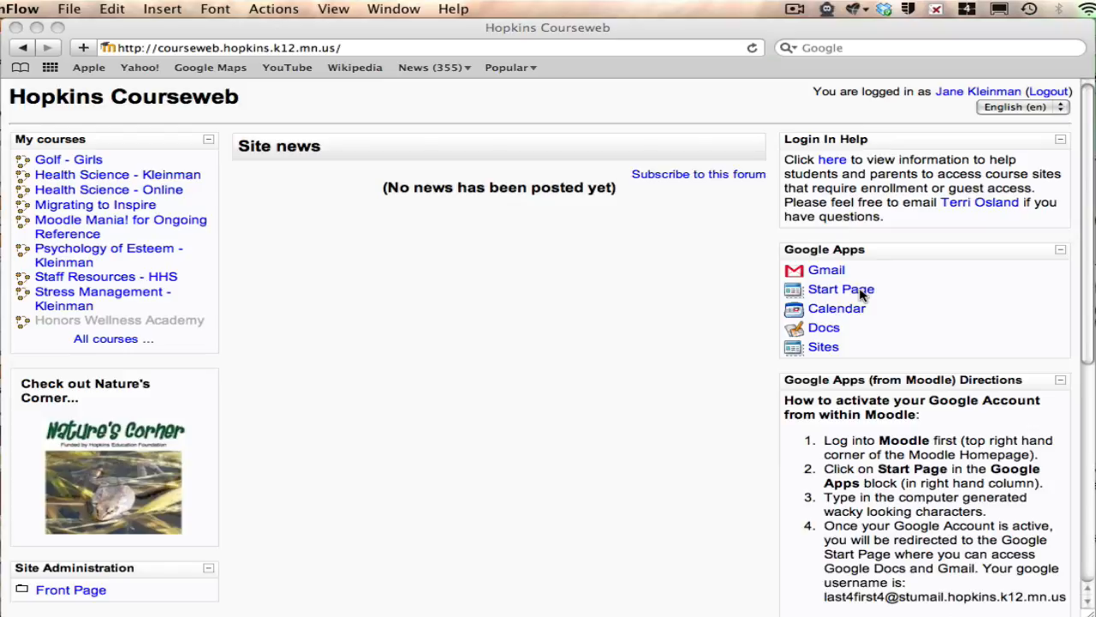
pyautogui.moveTo(853, 329)
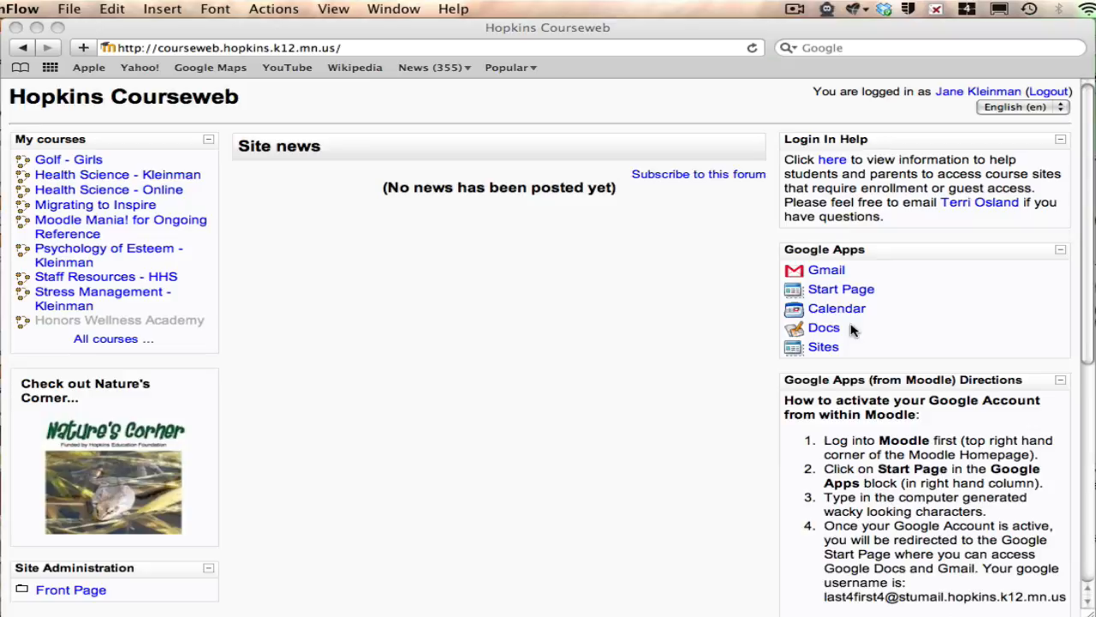
pyautogui.moveTo(709, 342)
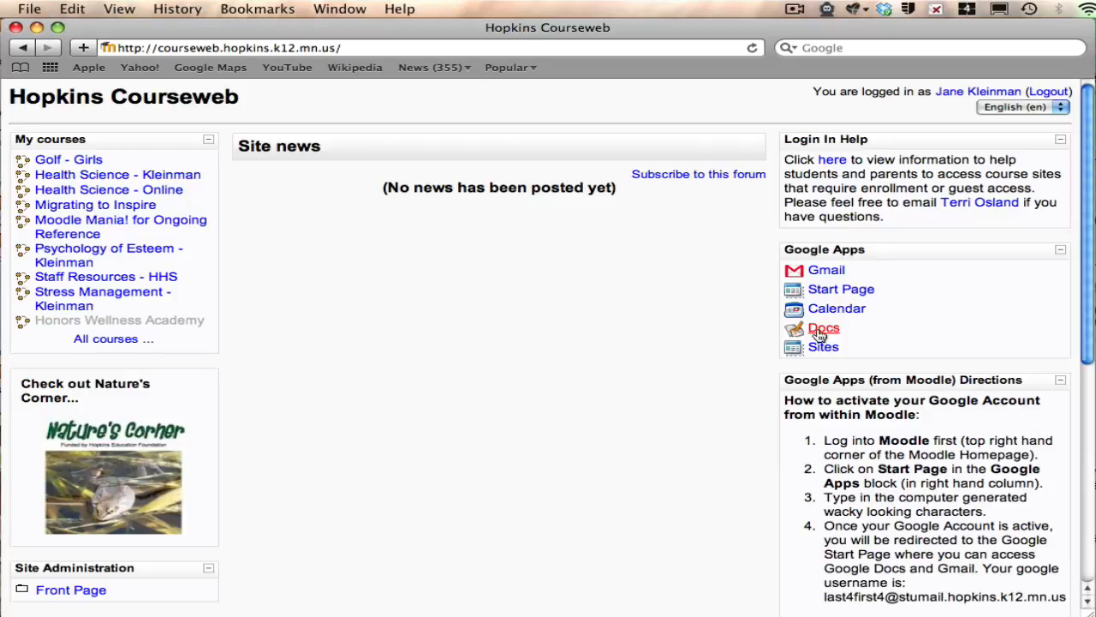
# - Go from the course homepage into Google Docs and its template gallery
pyautogui.click(822, 329)
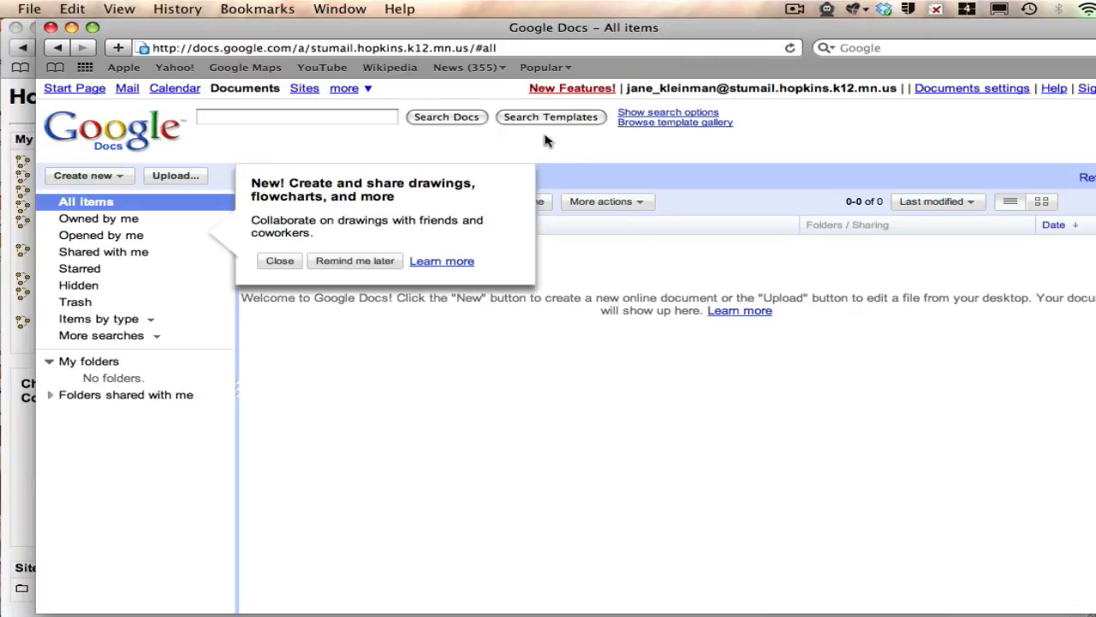
pyautogui.moveTo(638, 127)
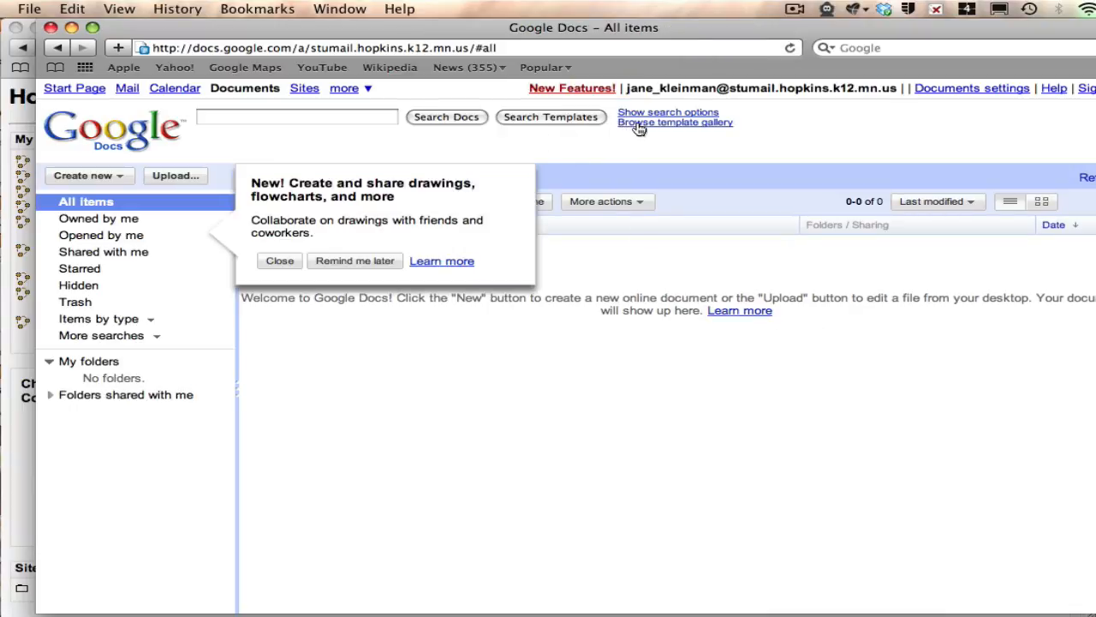
pyautogui.click(675, 122)
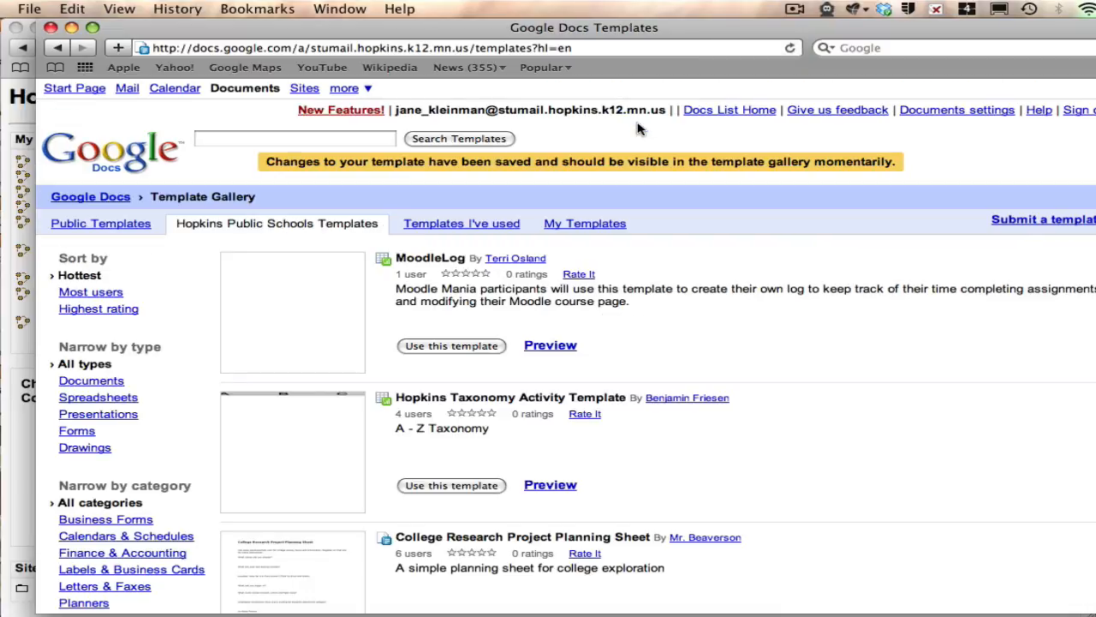
# - Search the template gallery for 'moodle', listing MoodleLog and Moodle Self-Evaluation
pyautogui.click(294, 137)
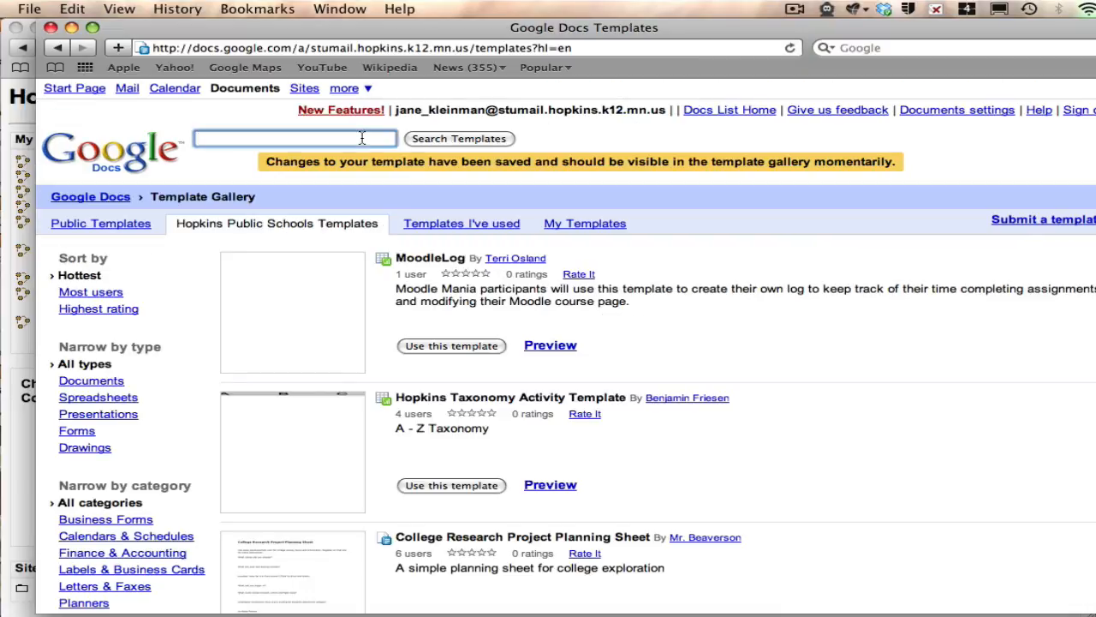
pyautogui.write('moodle')
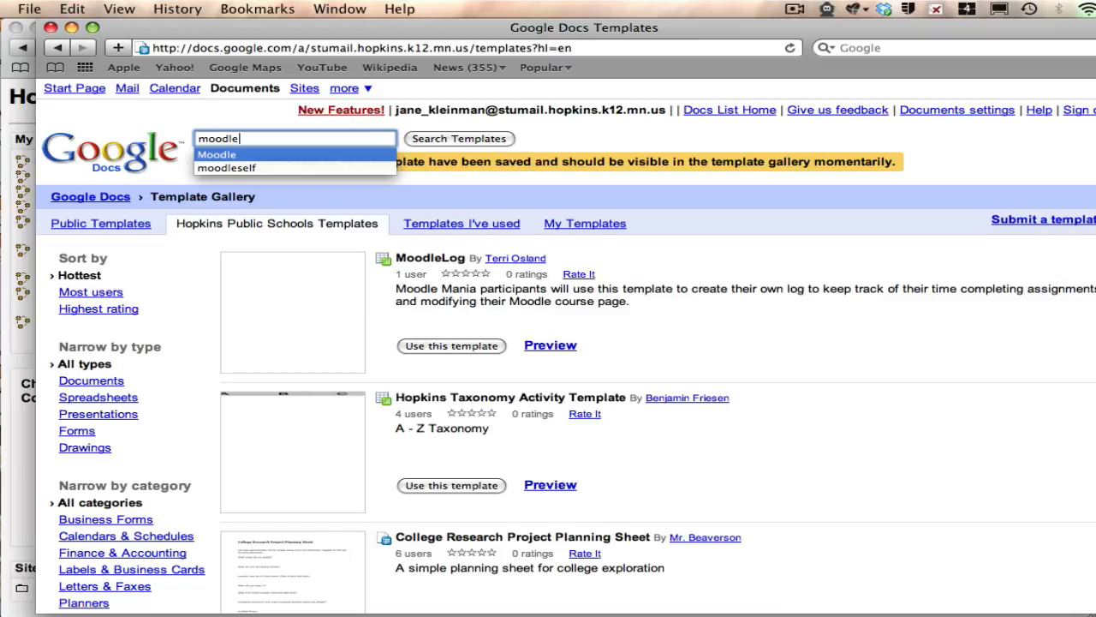
pyautogui.click(459, 137)
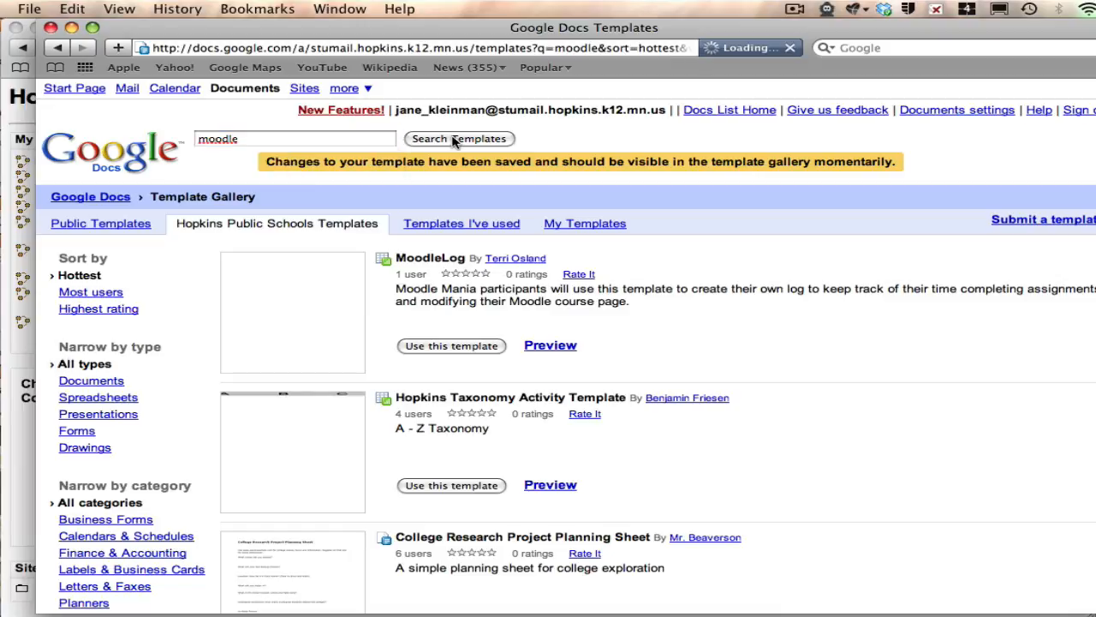
pyautogui.click(459, 137)
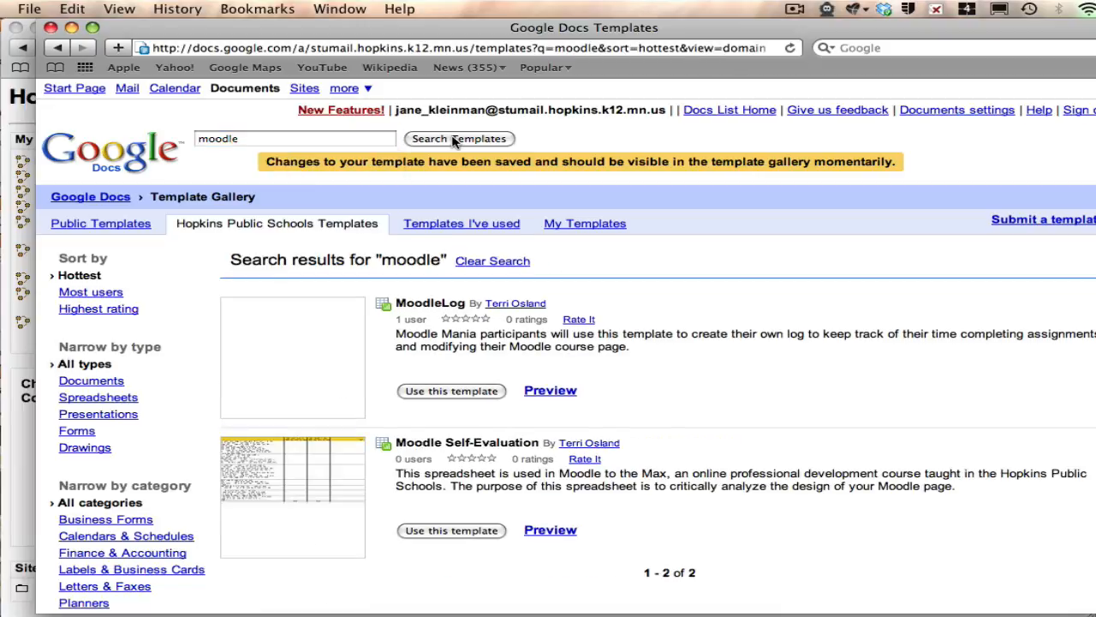
pyautogui.moveTo(476, 465)
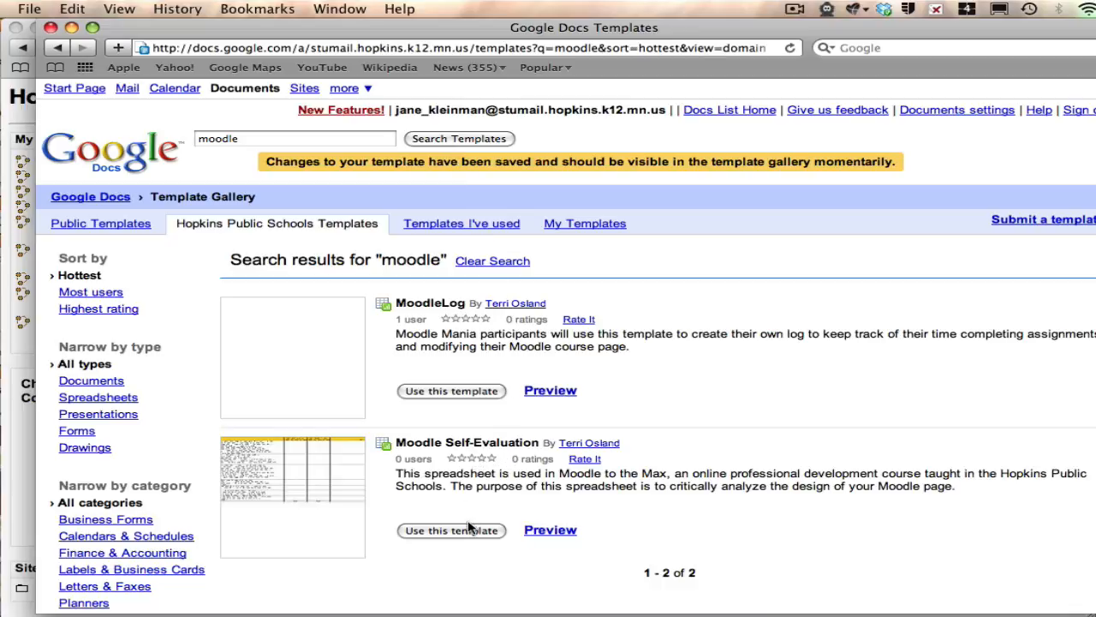
# - Use the Moodle Self-Evaluation template to create 'Copy of Moodle Self-Evaluation'
pyautogui.click(452, 529)
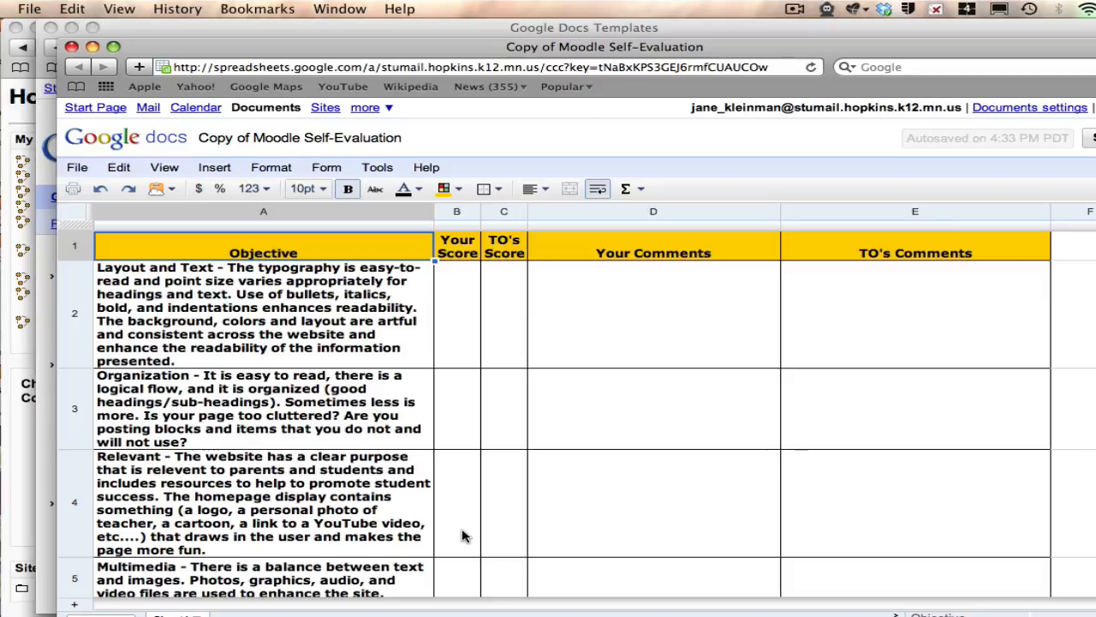
pyautogui.moveTo(1052, 264)
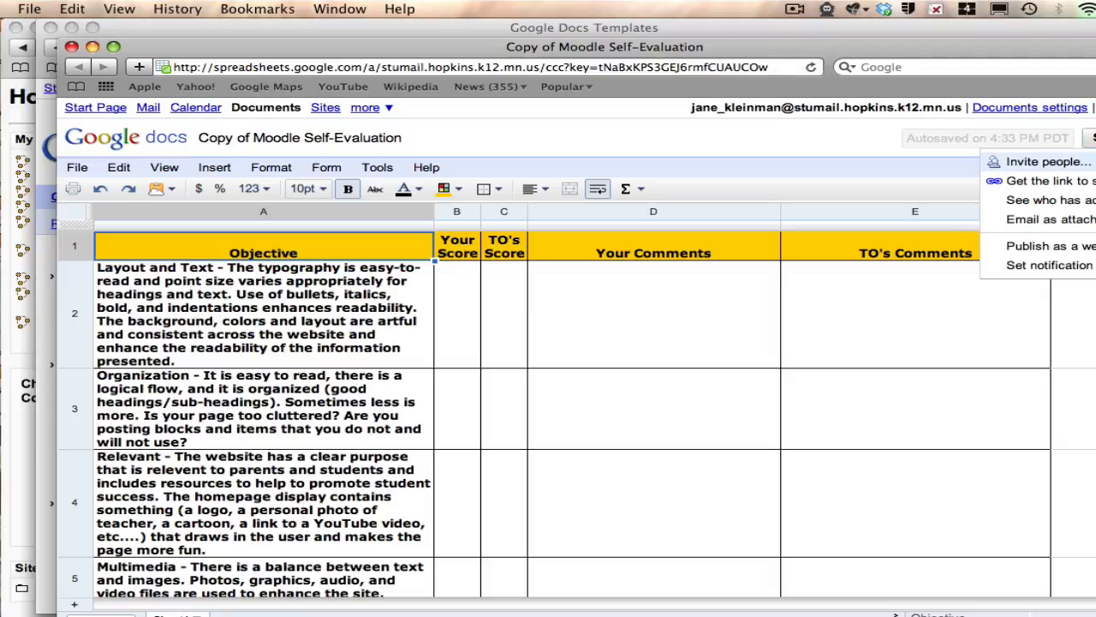
pyautogui.click(1045, 161)
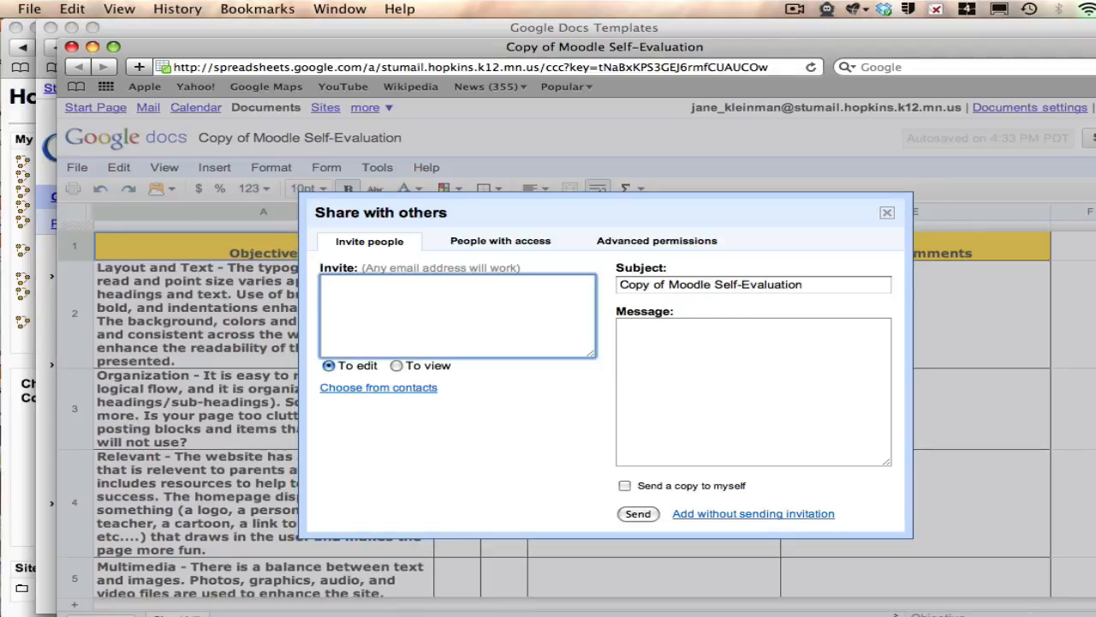
pyautogui.write('t')
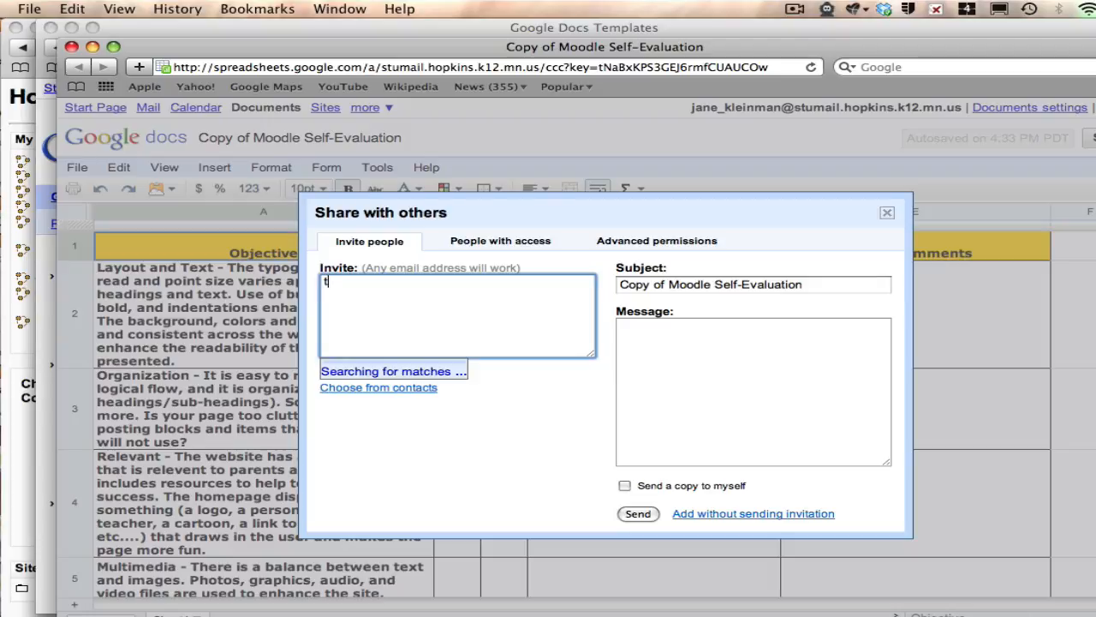
pyautogui.write('erri')
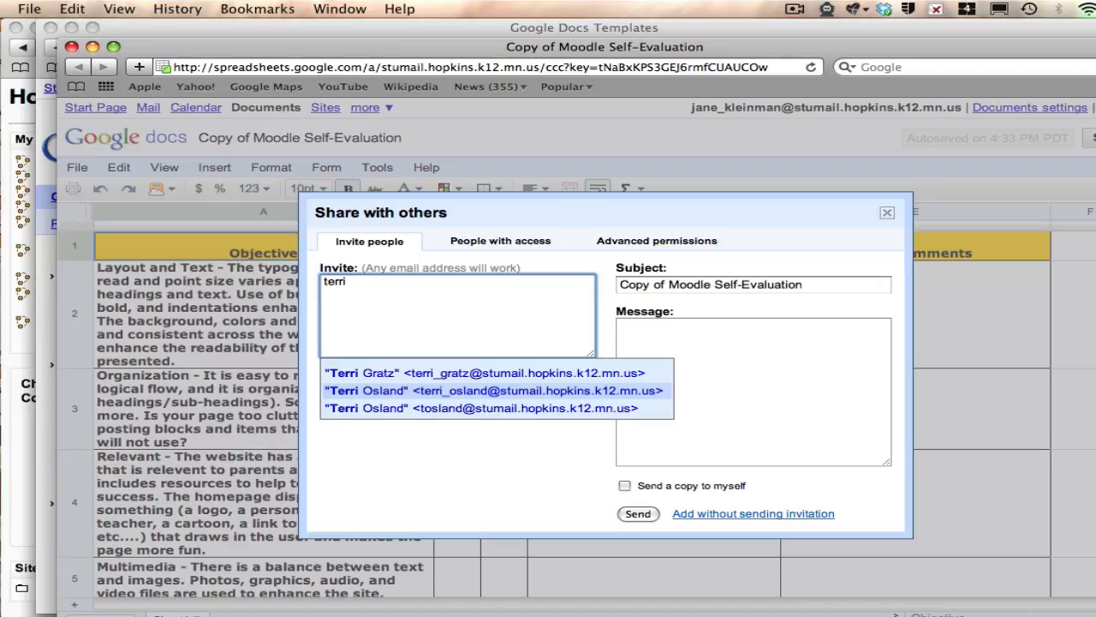
pyautogui.moveTo(620, 401)
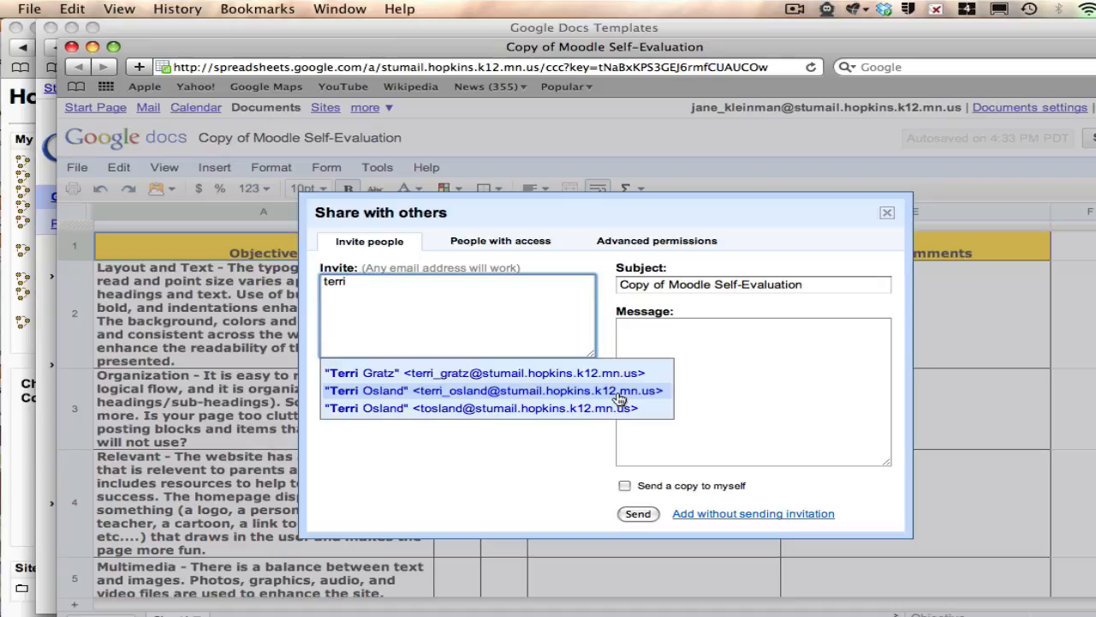
pyautogui.moveTo(528, 407)
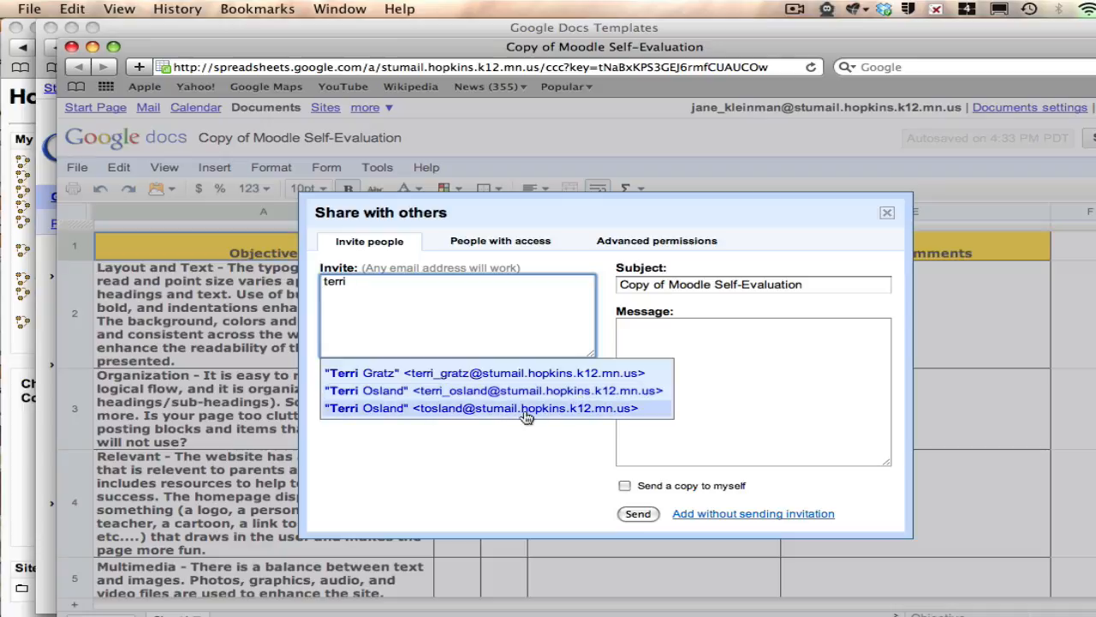
pyautogui.moveTo(500, 418)
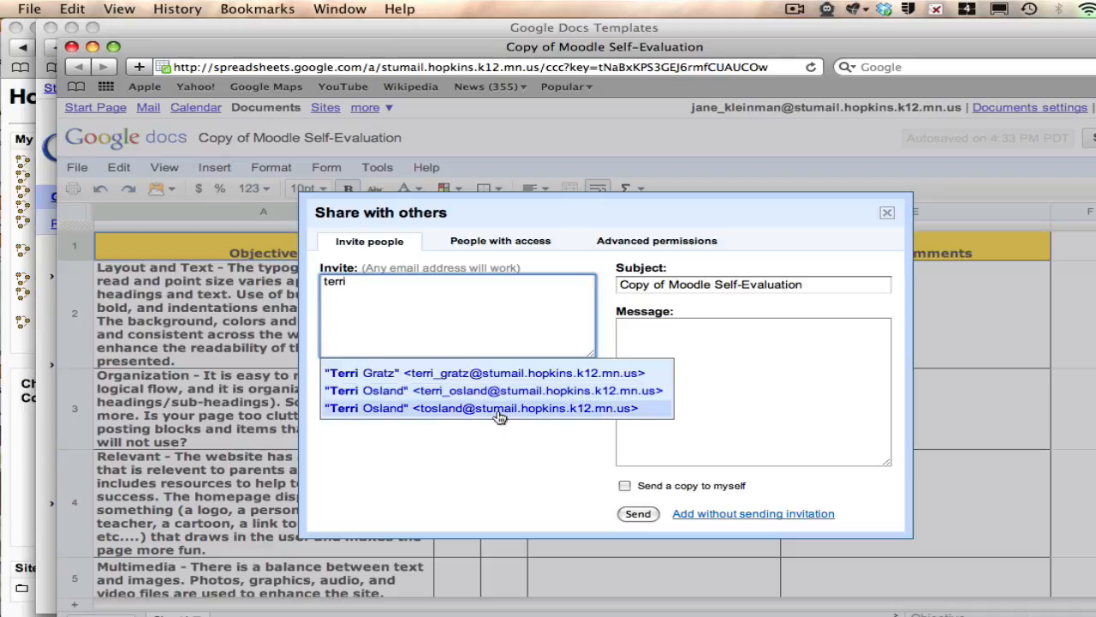
pyautogui.moveTo(527, 395)
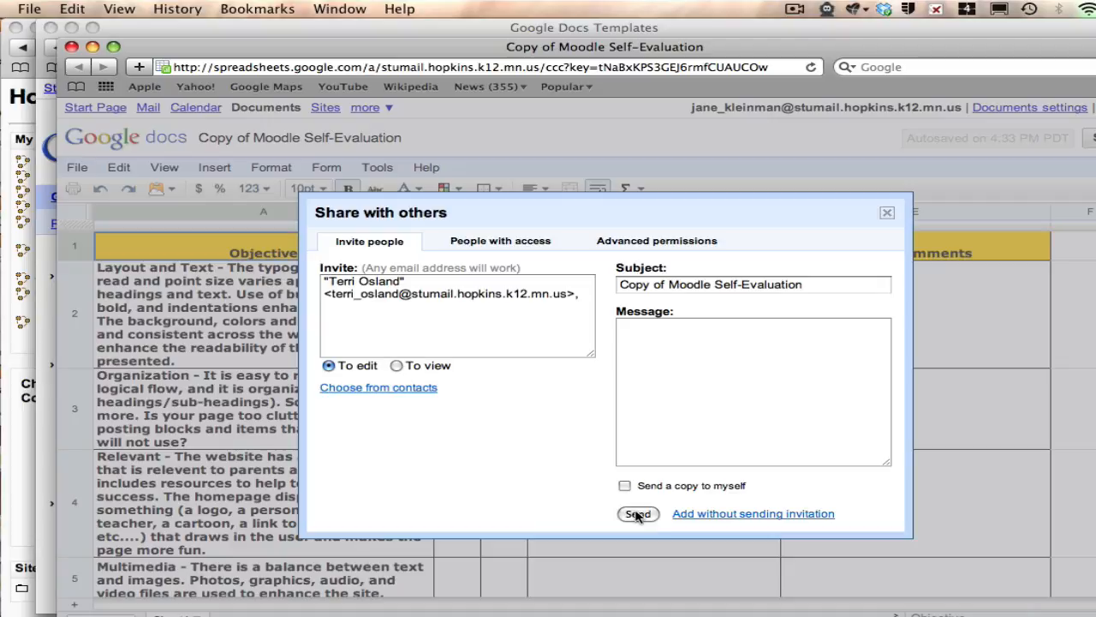
pyautogui.moveTo(887, 216)
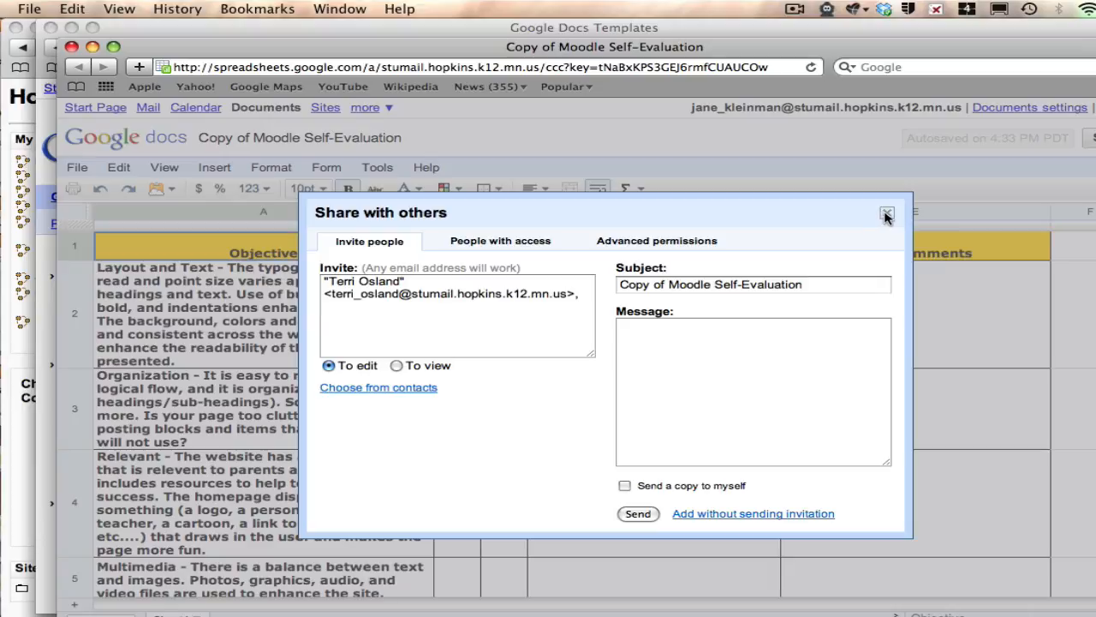